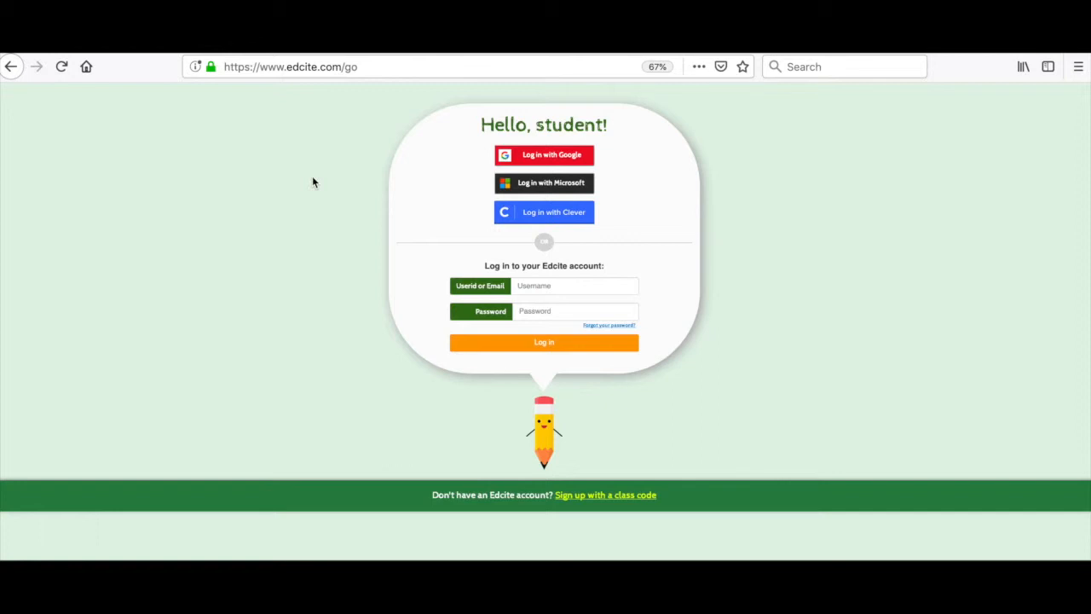
mouse_move(469, 513)
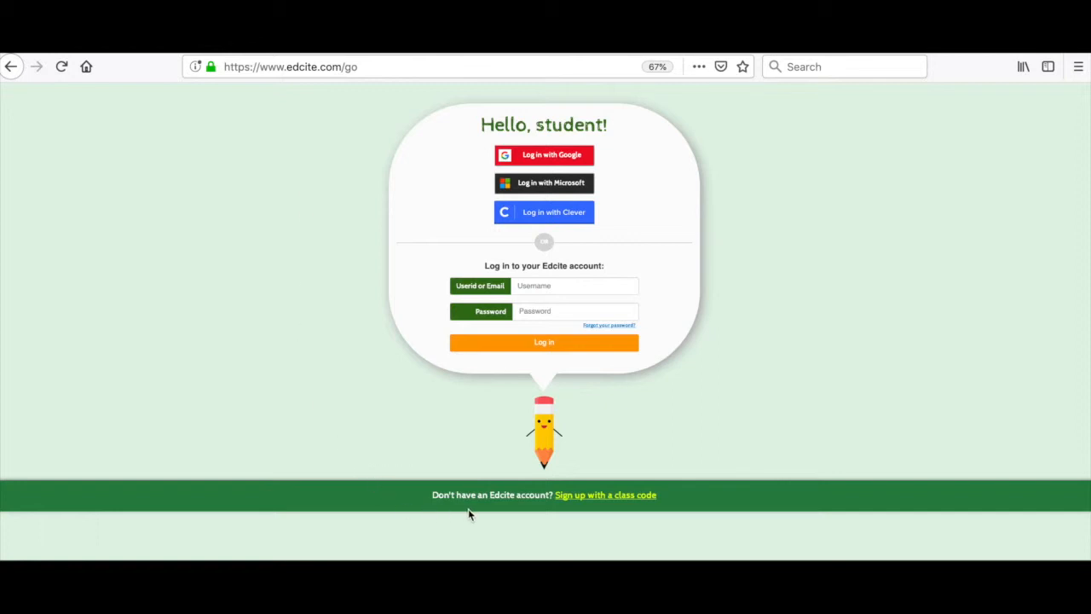
mouse_move(580, 512)
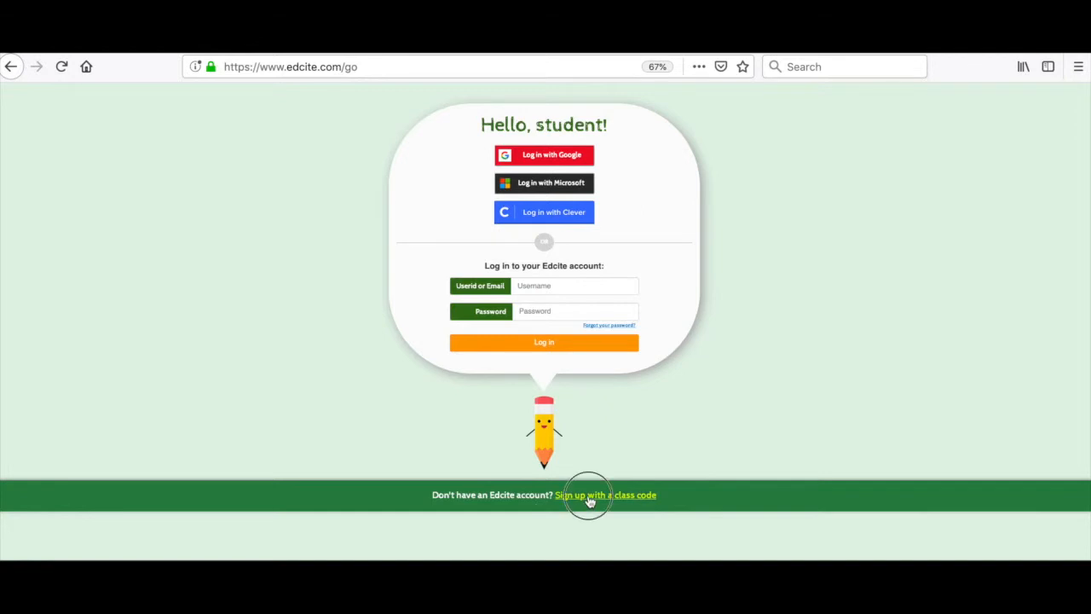
- Begin student sign-up with a class code from the login page
left_click(605, 494)
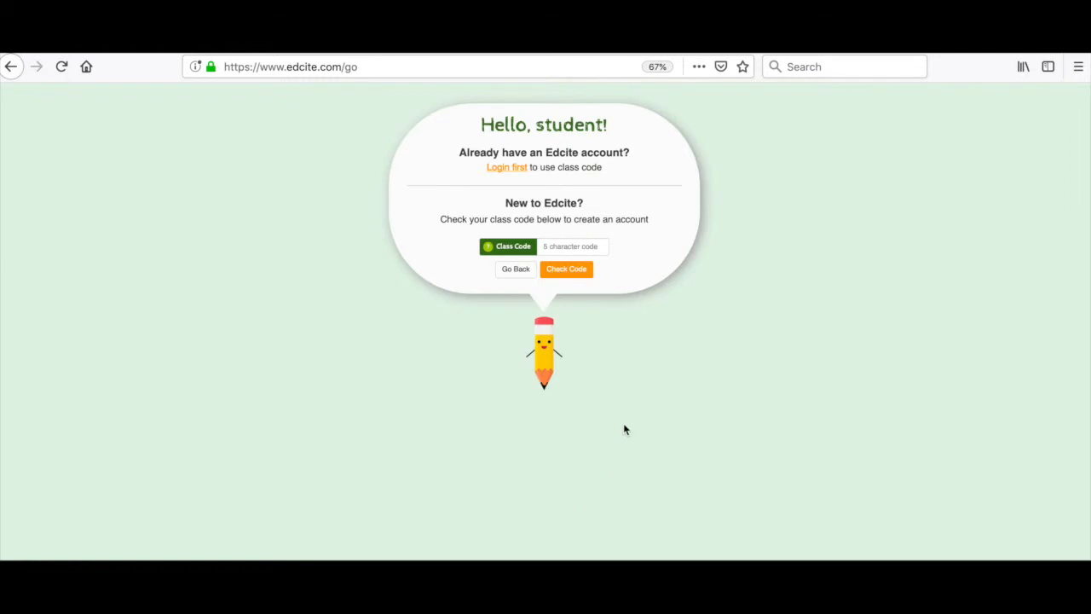
left_click(573, 245)
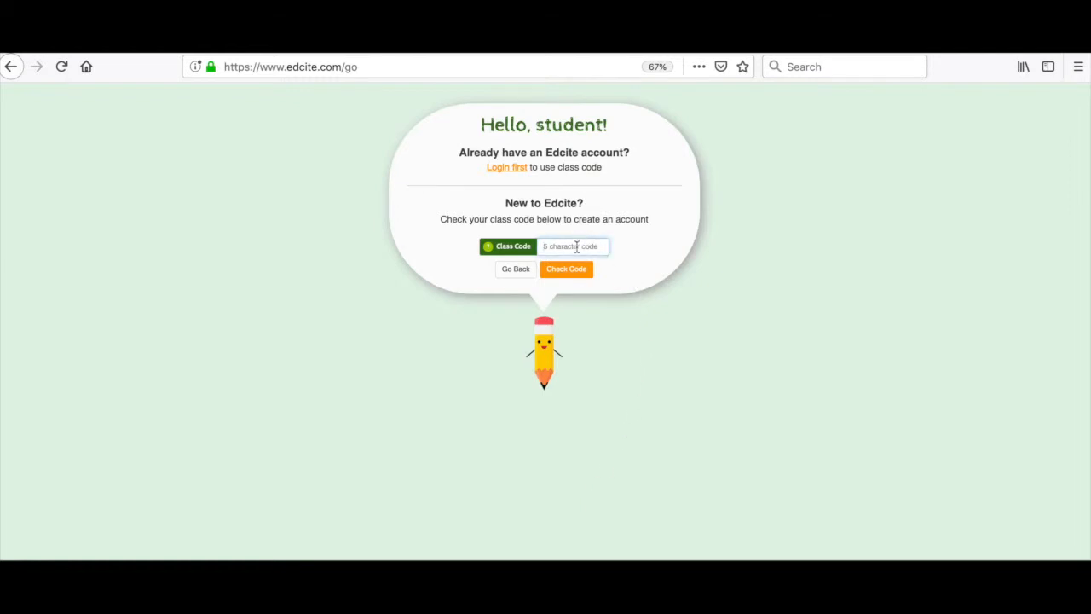
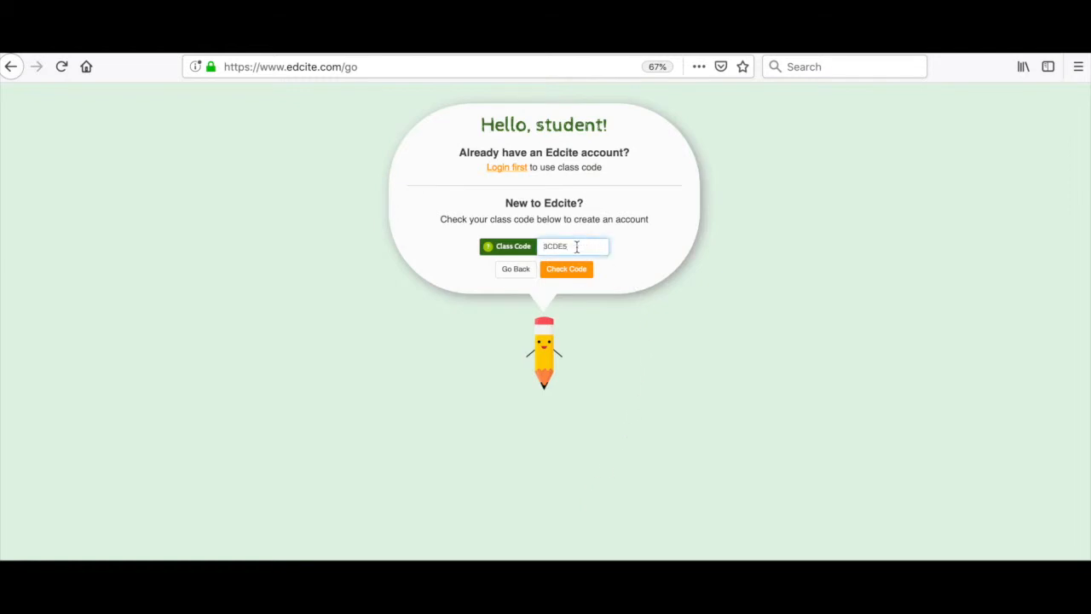
left_click(566, 269)
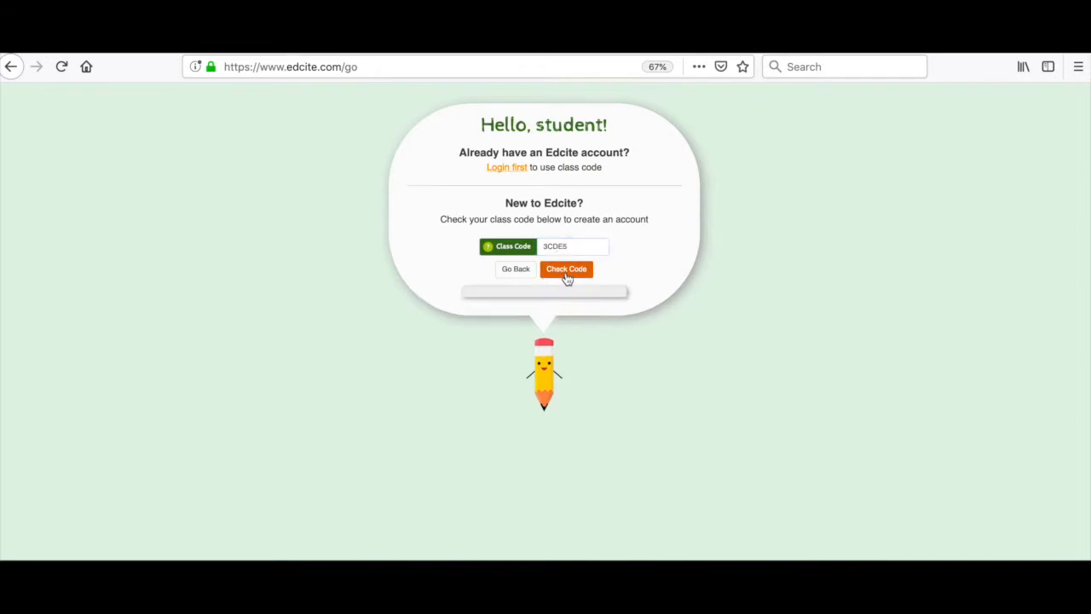
left_click(566, 269)
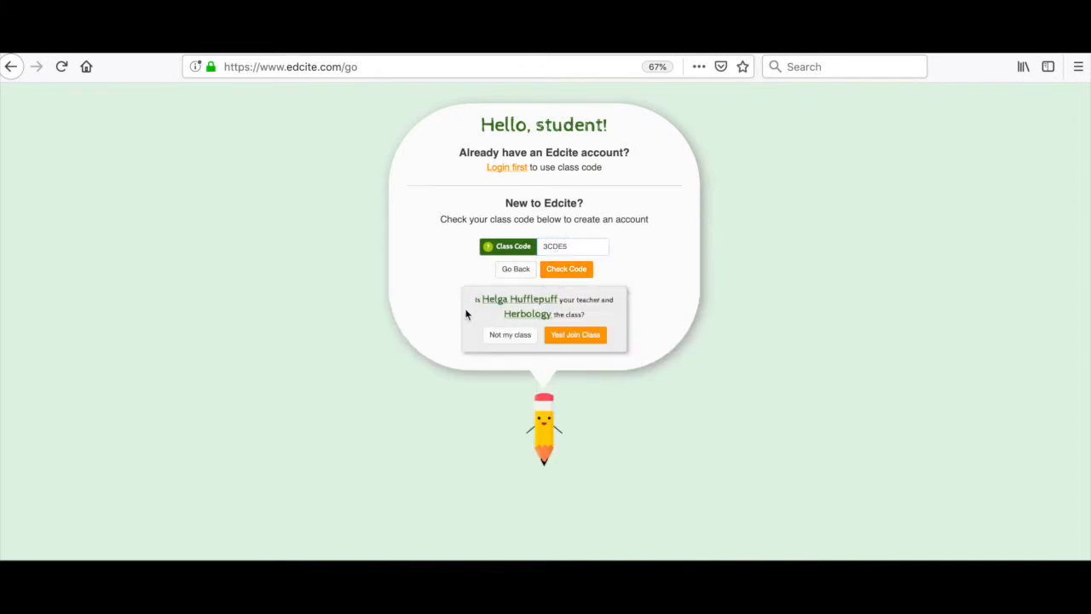
mouse_move(563, 297)
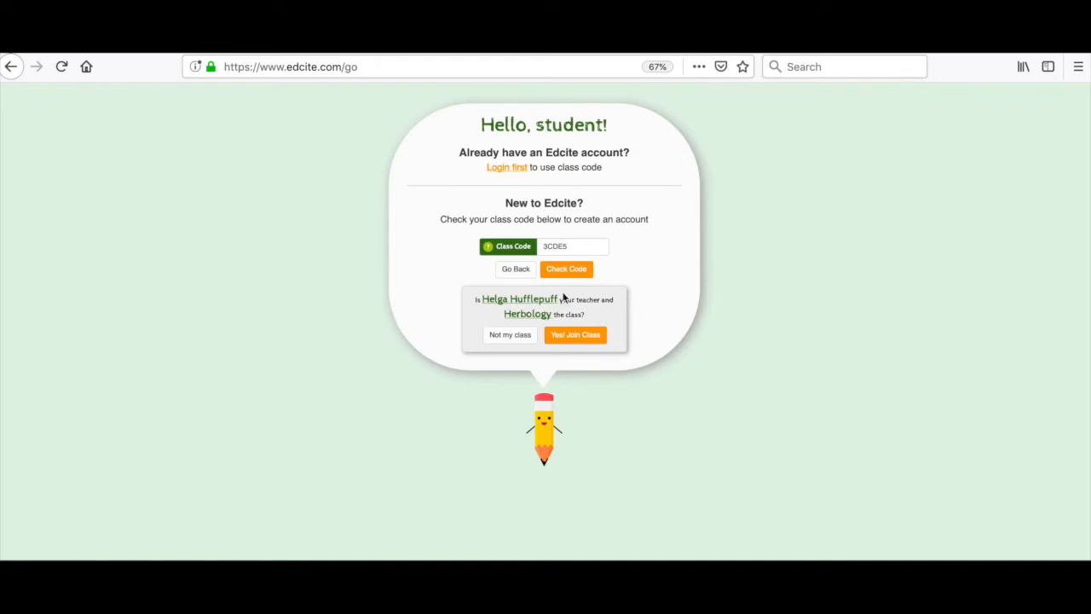
mouse_move(532, 312)
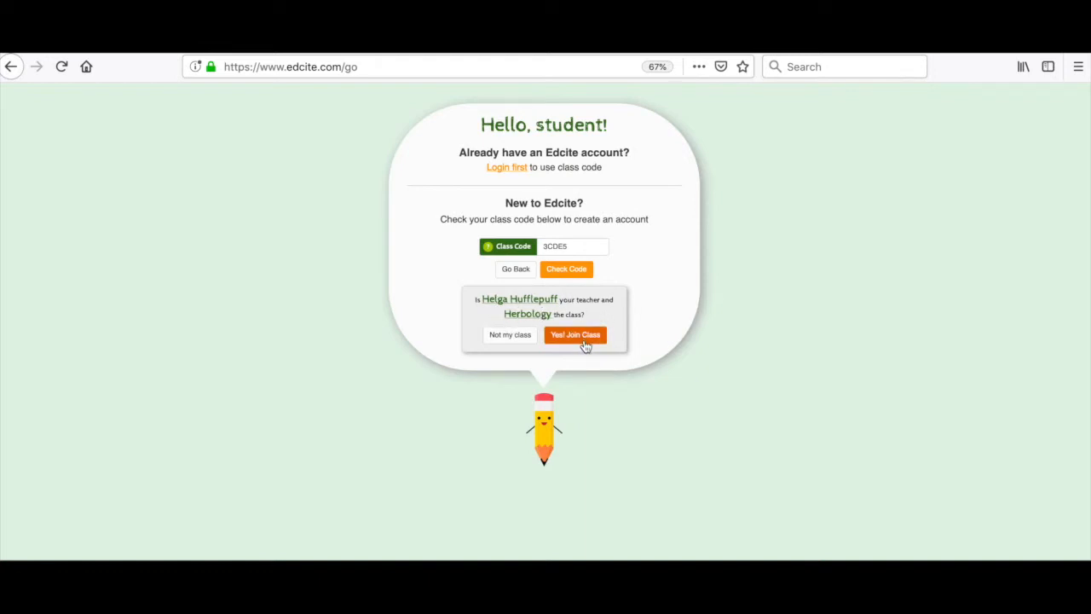
- Confirm the teacher and Herbology class with 'Yes! Join Class'
left_click(575, 333)
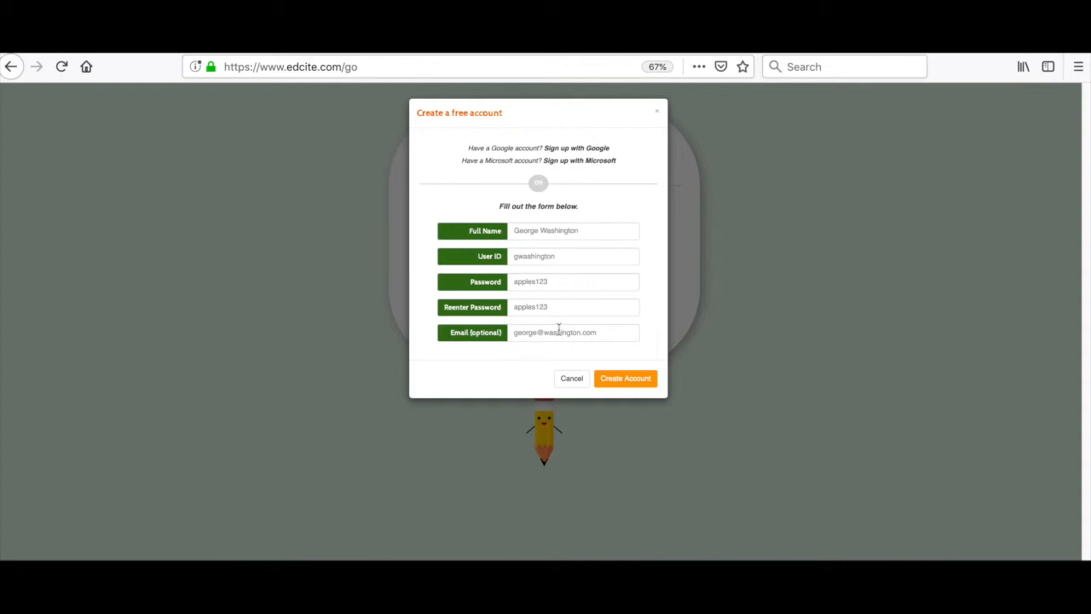
mouse_move(580, 302)
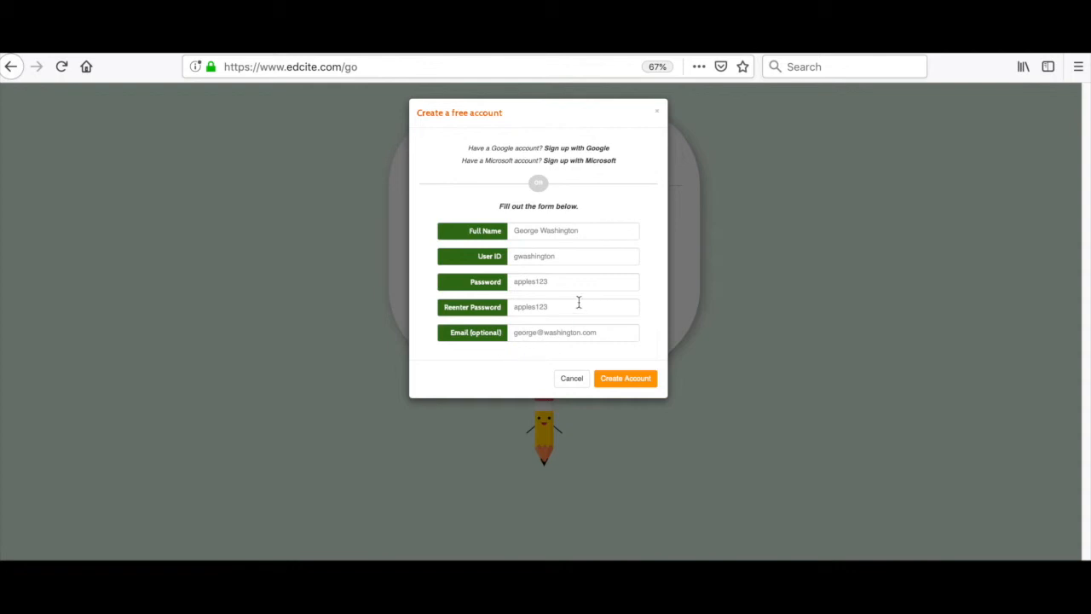
mouse_move(593, 153)
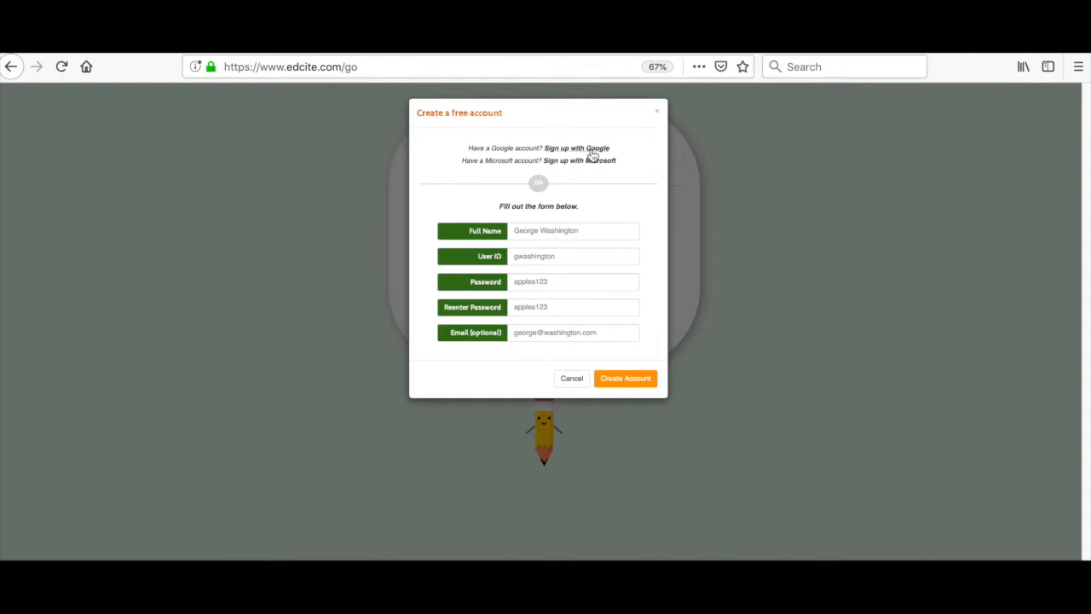
mouse_move(620, 175)
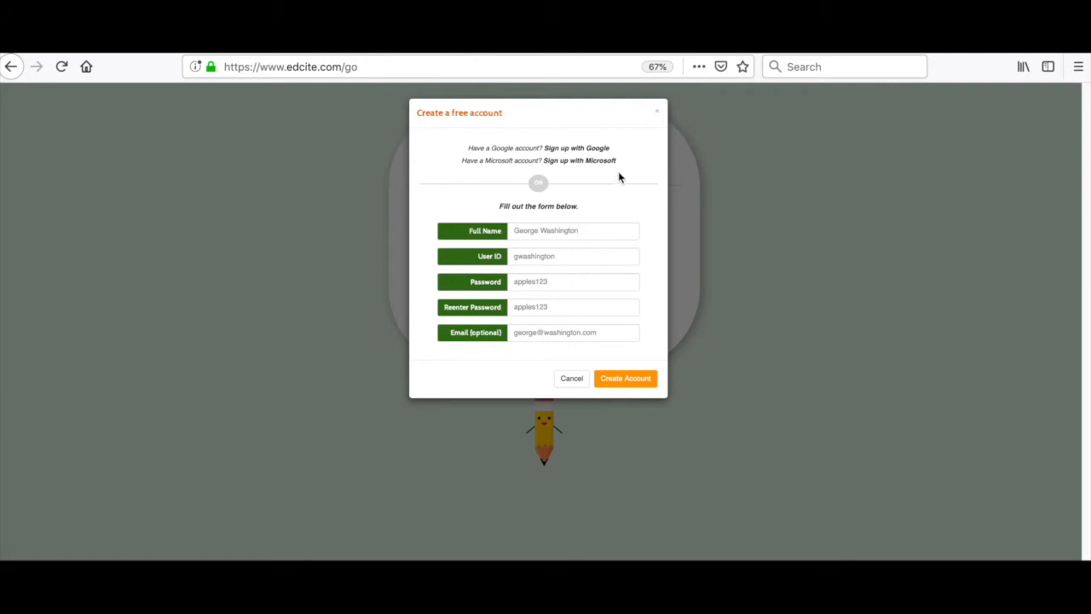
mouse_move(594, 165)
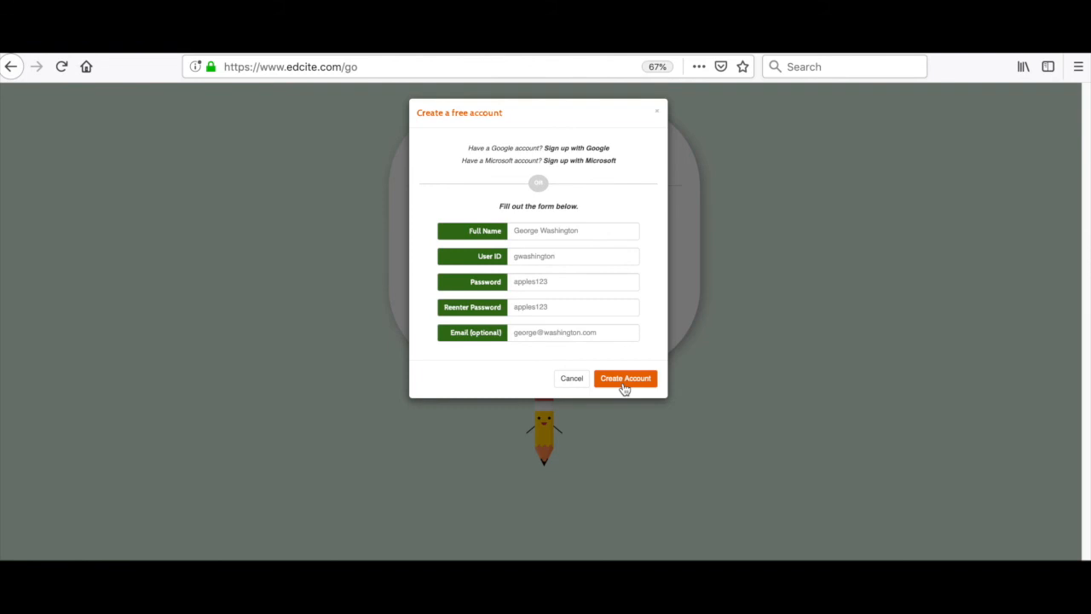
mouse_move(600, 272)
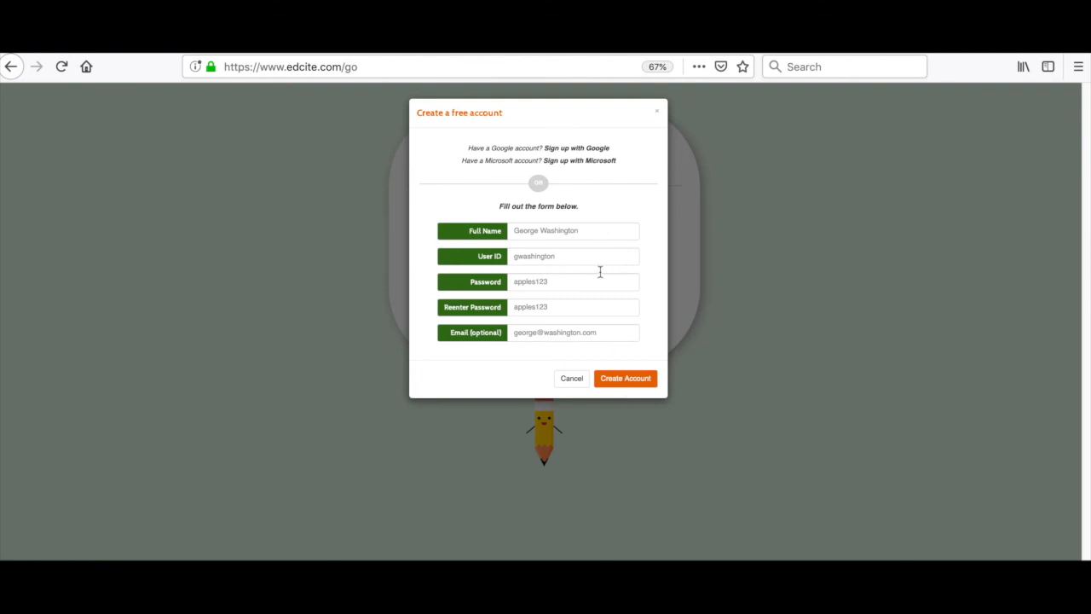